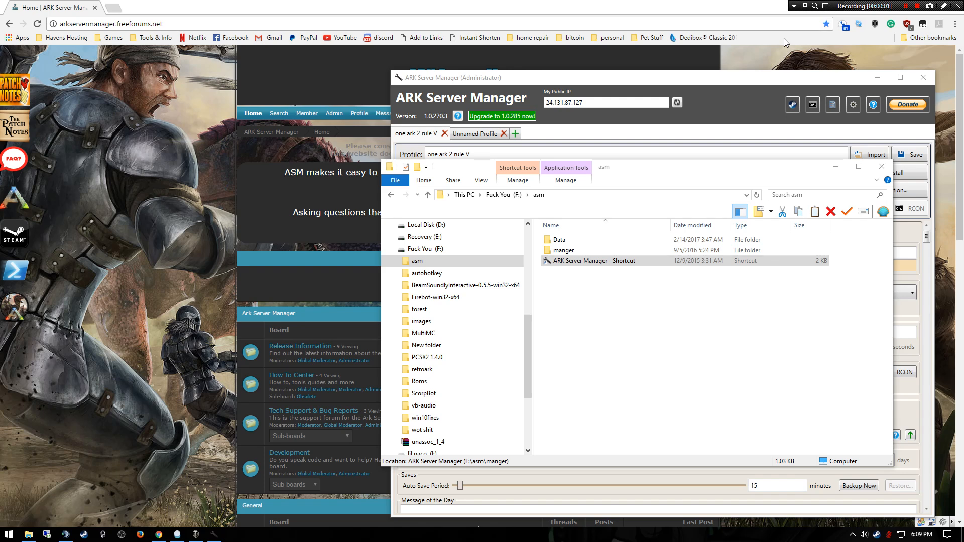
pyautogui.moveTo(714, 50)
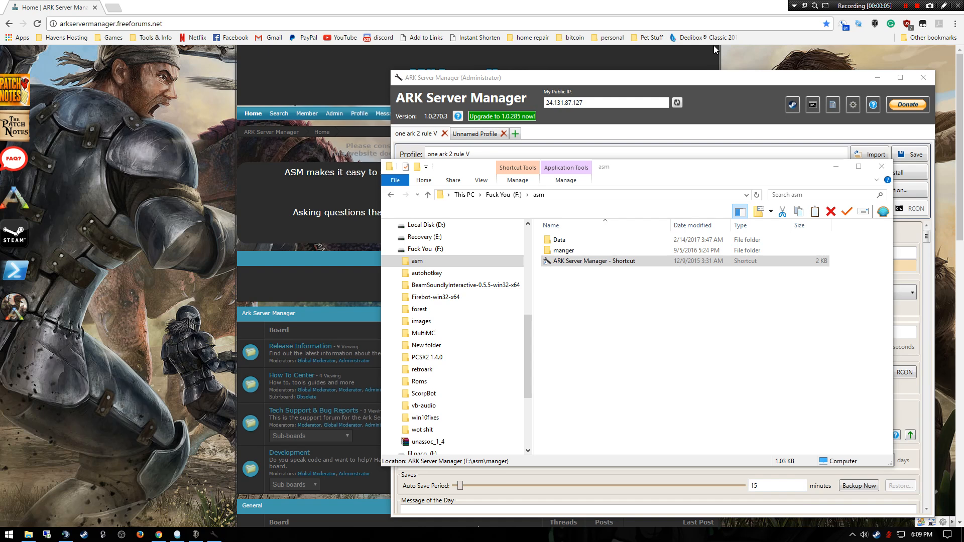
pyautogui.moveTo(705, 37)
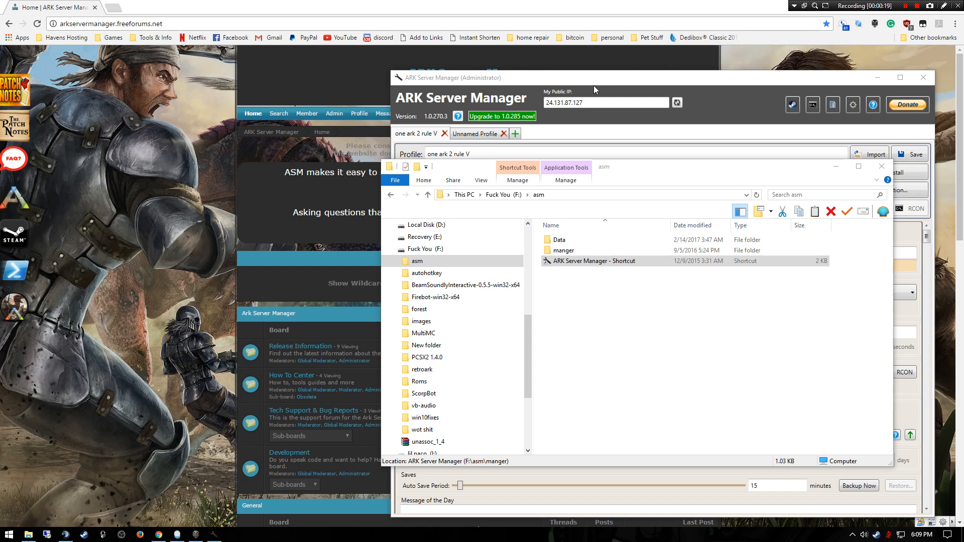
pyautogui.moveTo(580, 85)
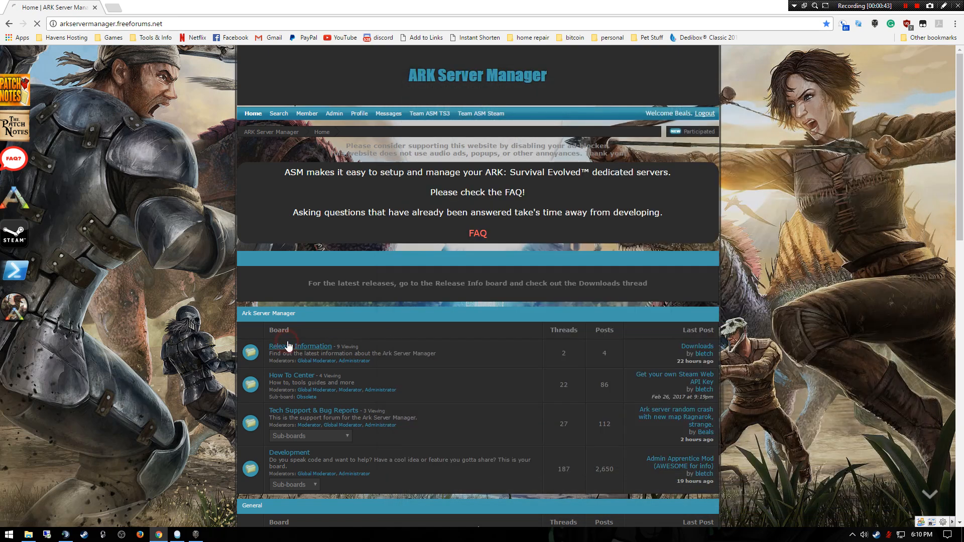
# - Save the version 1.0.285 latest.zip from the forum's Downloads thread to the Desktop
pyautogui.click(300, 345)
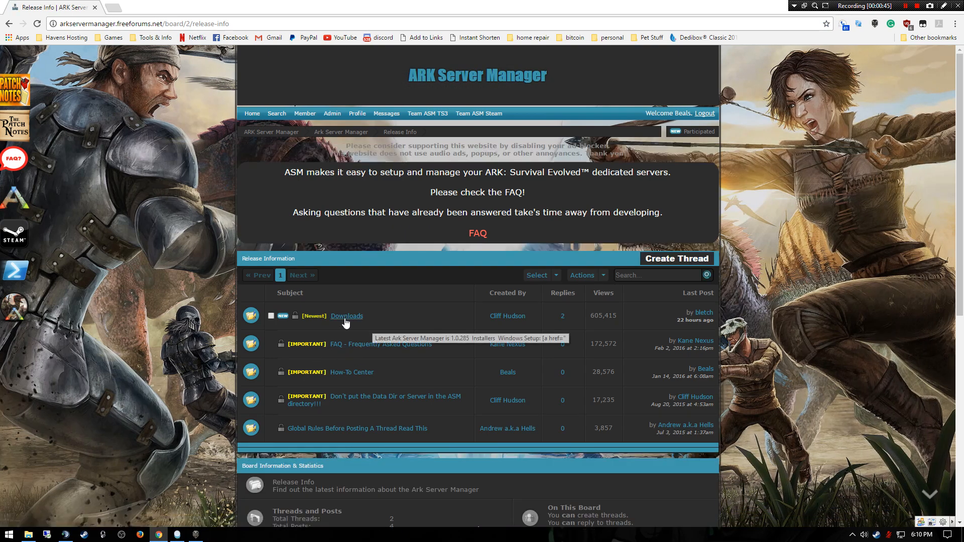
pyautogui.click(346, 315)
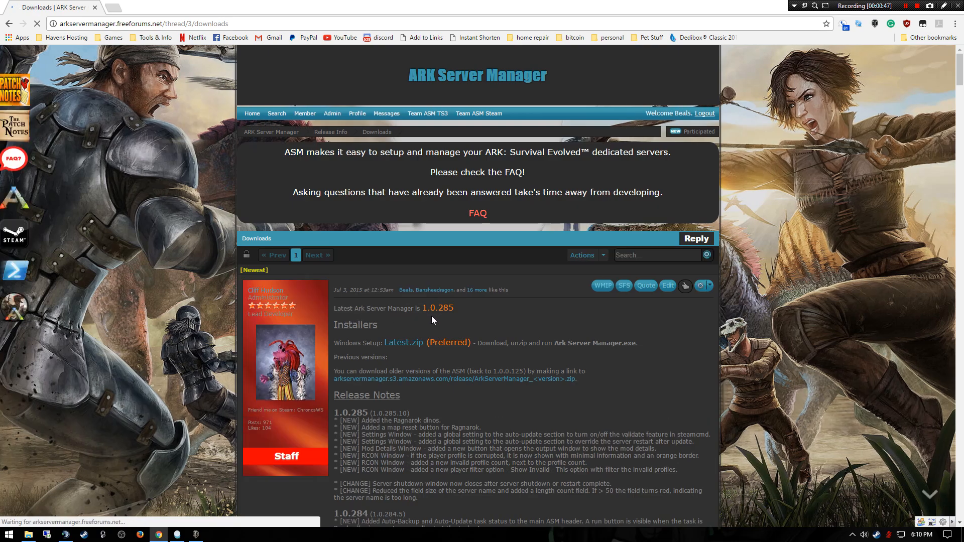
pyautogui.click(228, 224)
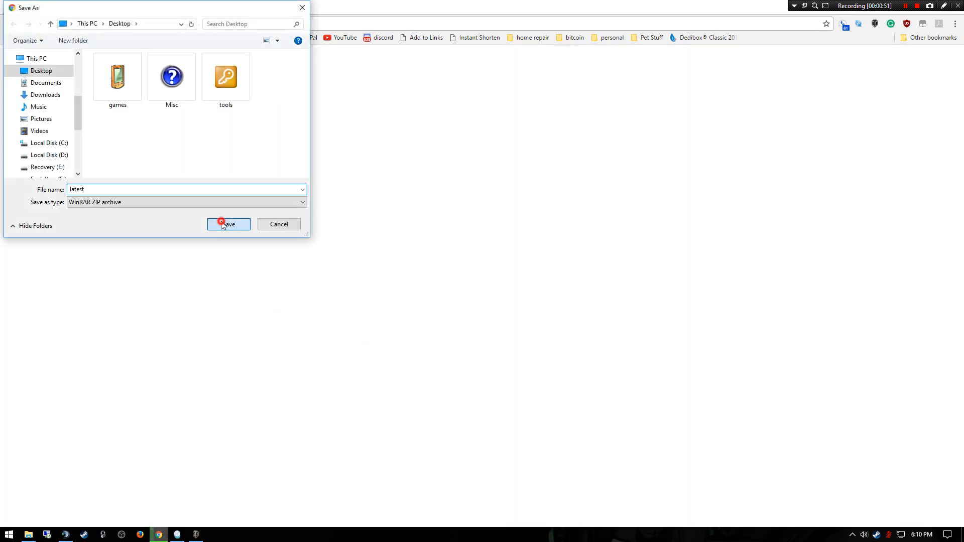
pyautogui.click(227, 224)
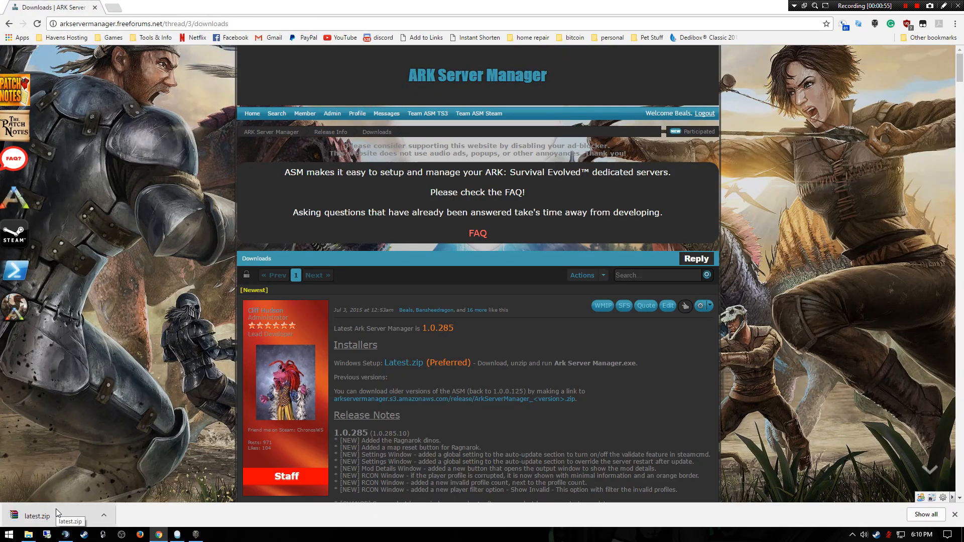
# - Extract latest.zip into the manger folder, replacing the 52 same-named files
pyautogui.click(34, 516)
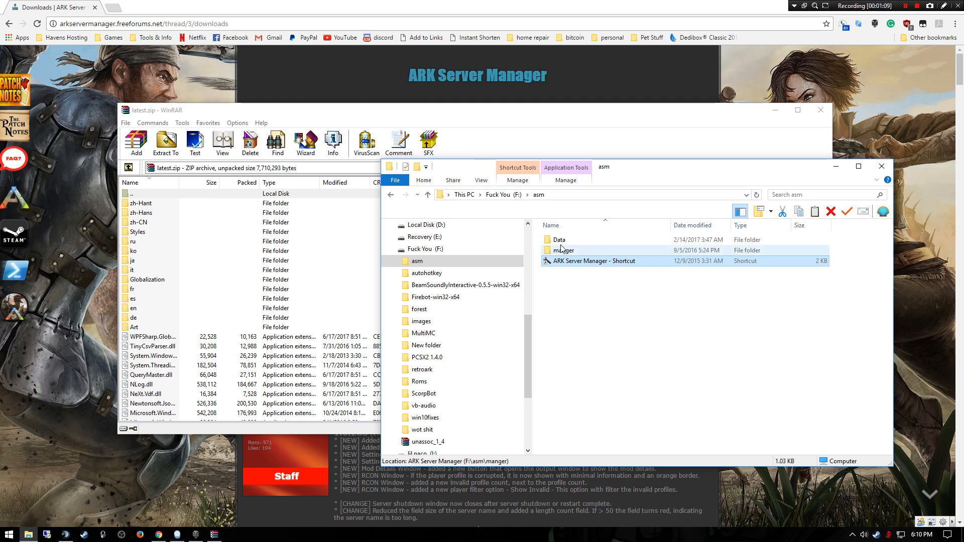
pyautogui.doubleClick(562, 250)
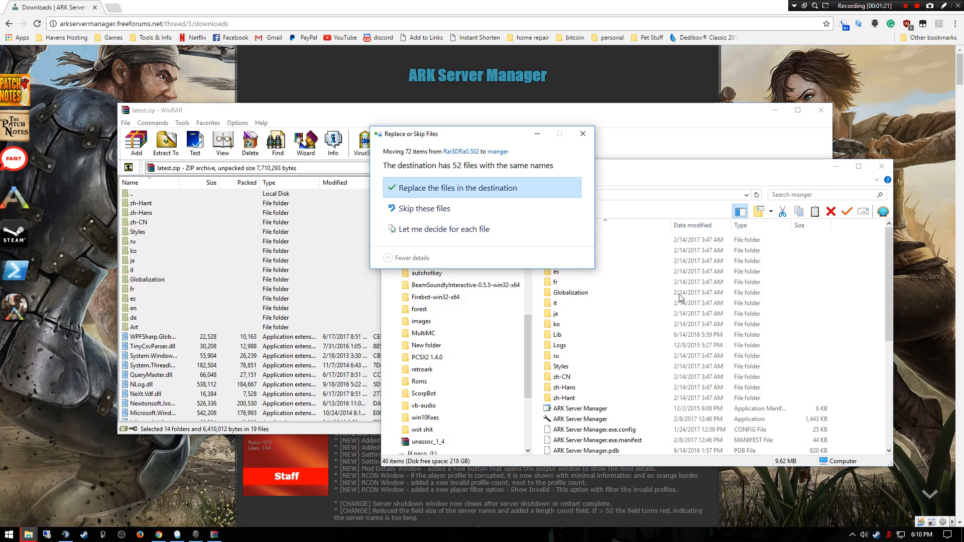
pyautogui.moveTo(437, 189)
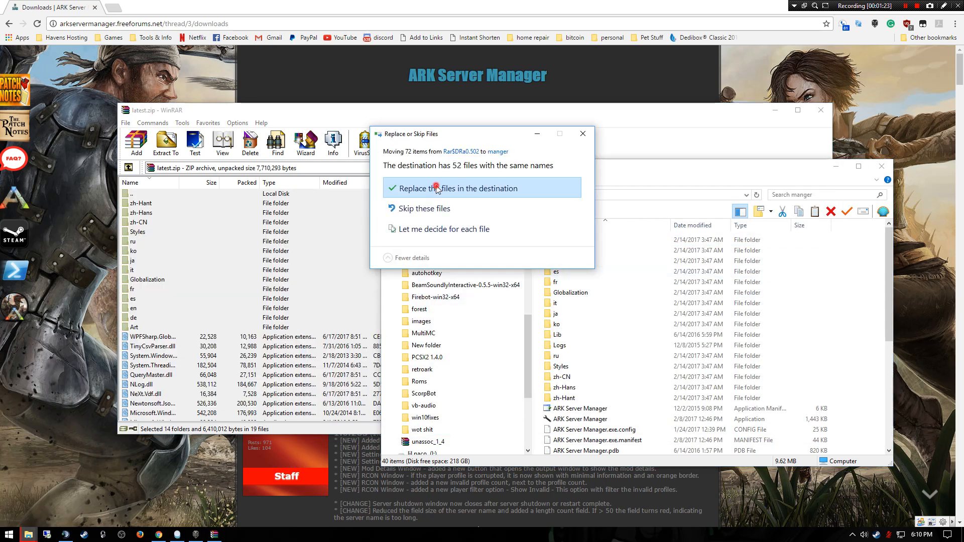
pyautogui.click(454, 189)
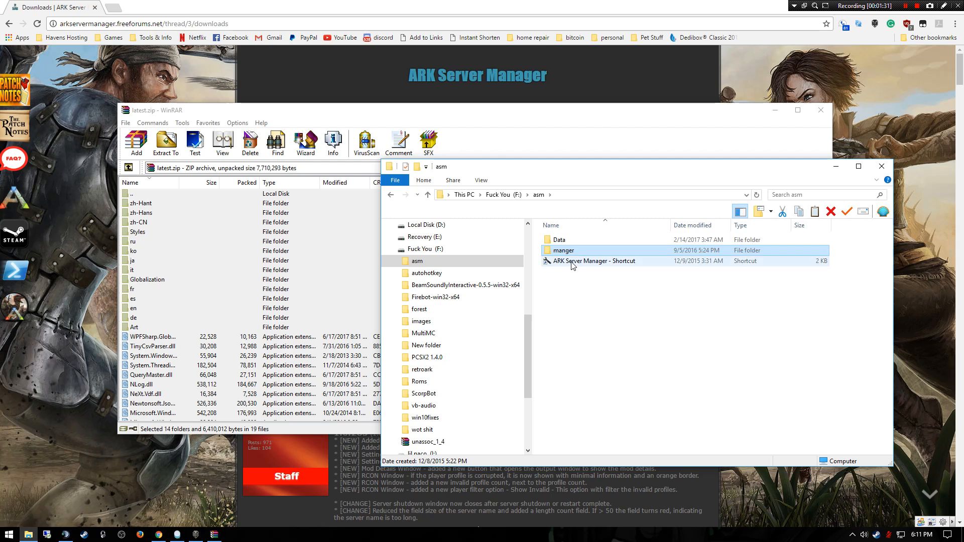
# - Launch ARK Server Manager as administrator, confirm version 1.0.285.10, and close it
pyautogui.doubleClick(592, 260)
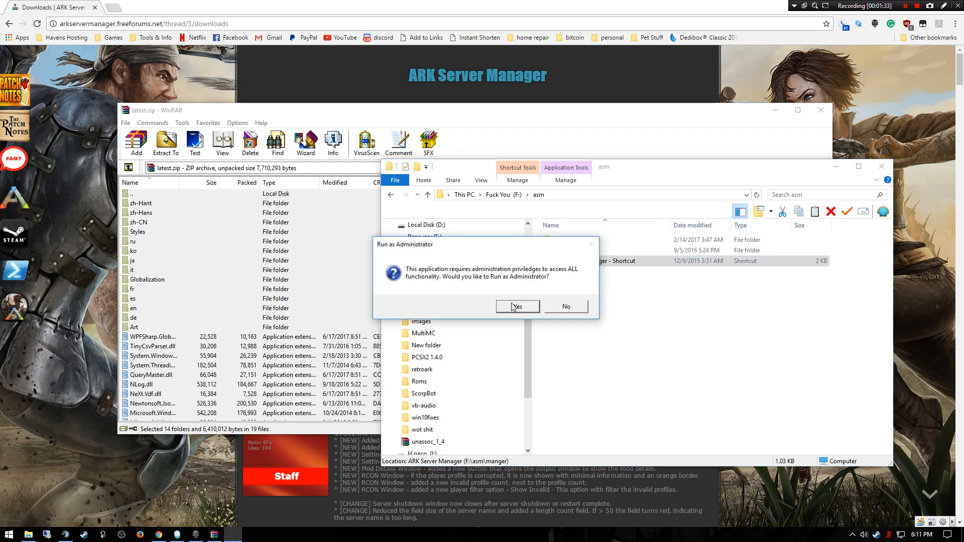
pyautogui.click(517, 306)
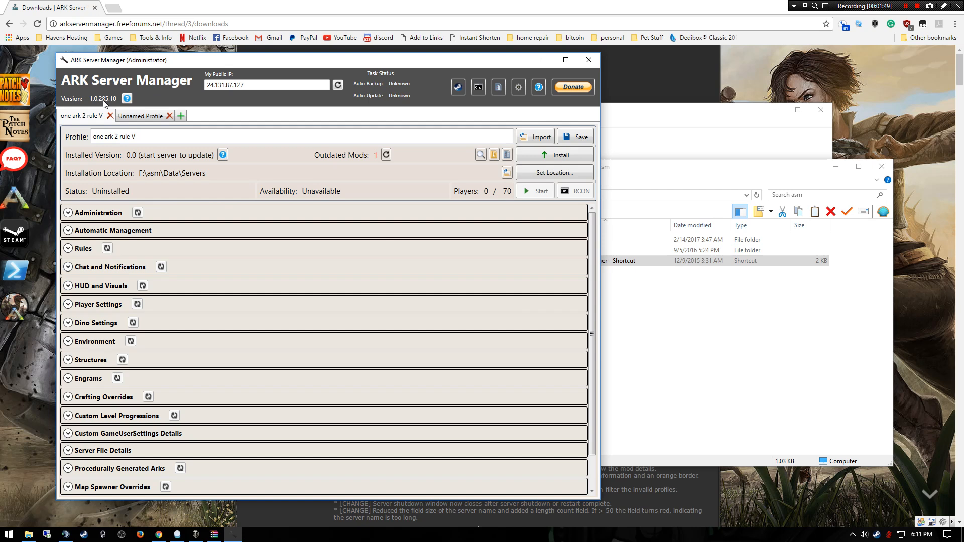
pyautogui.moveTo(177, 103)
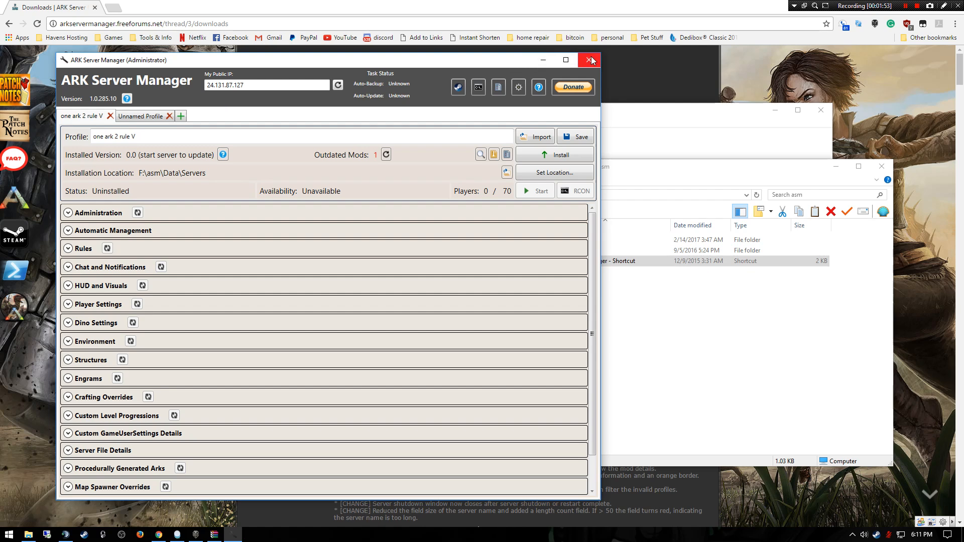
pyautogui.click(589, 60)
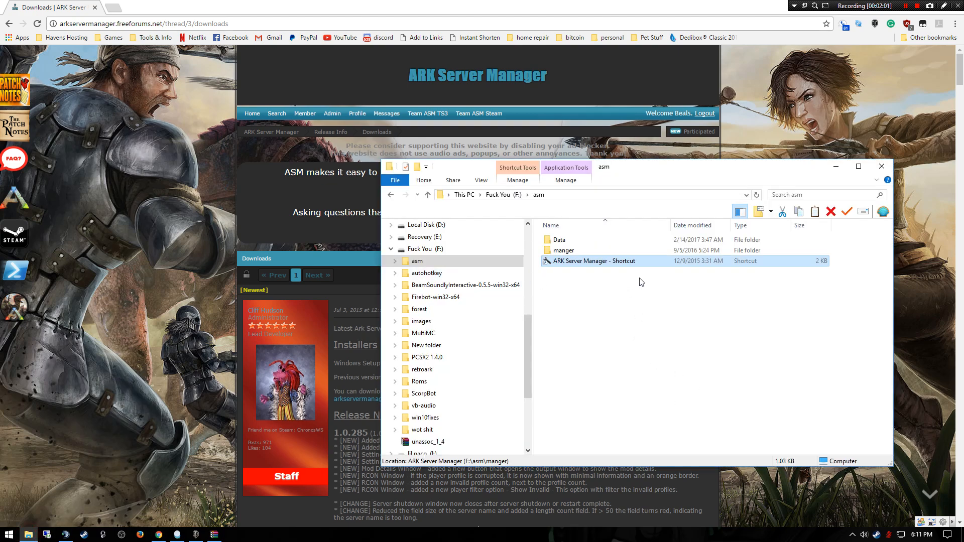
# - Browse the updated manger install folder in File Explorer
pyautogui.click(564, 250)
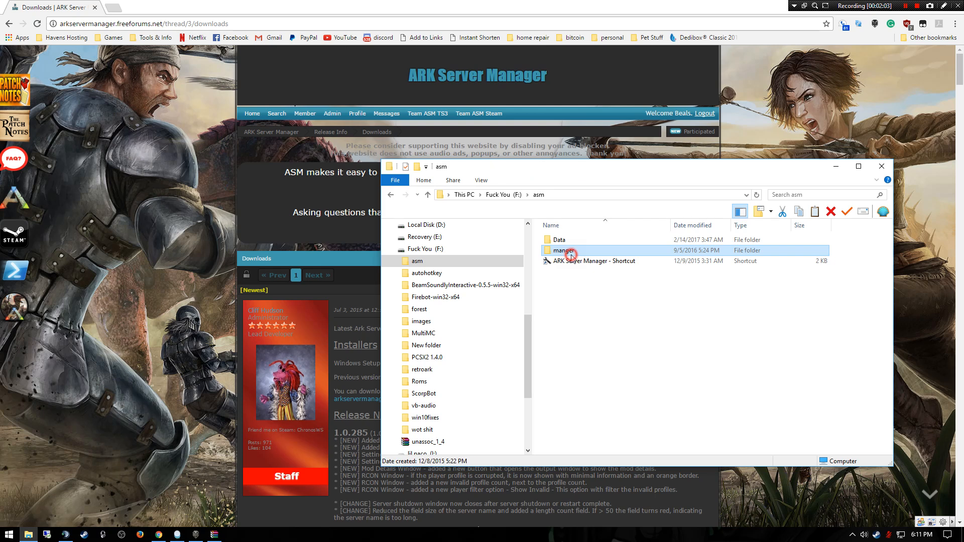
pyautogui.doubleClick(562, 250)
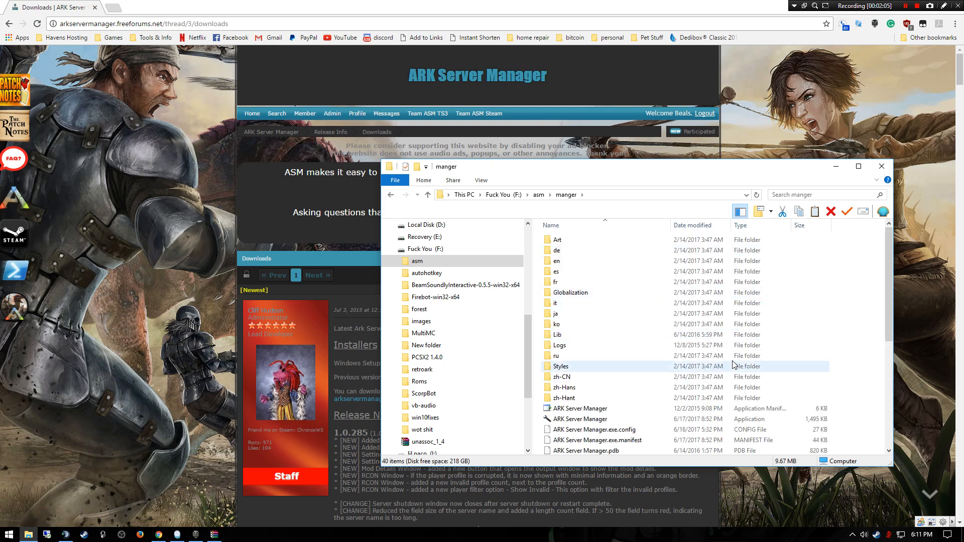
pyautogui.click(556, 356)
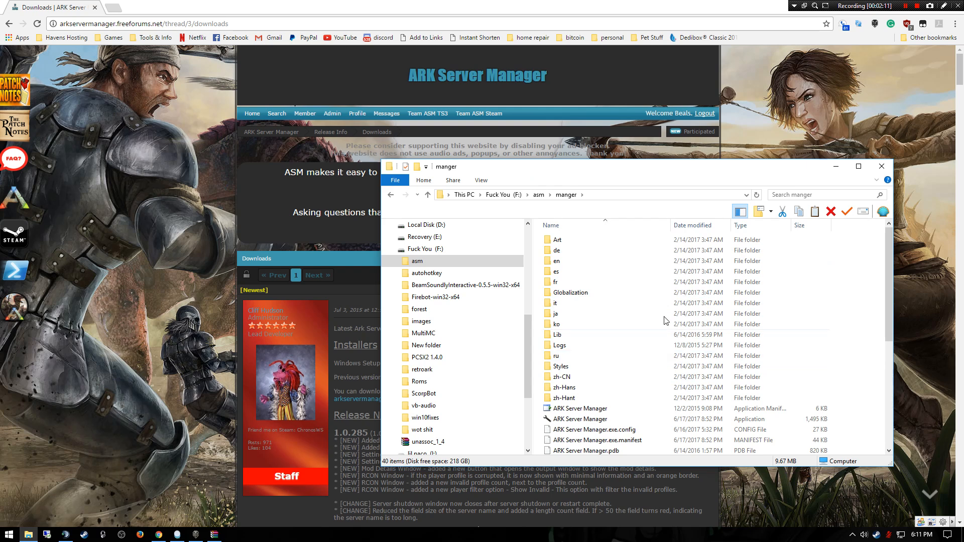
# - Go up to asm and open its Data folder
pyautogui.click(538, 194)
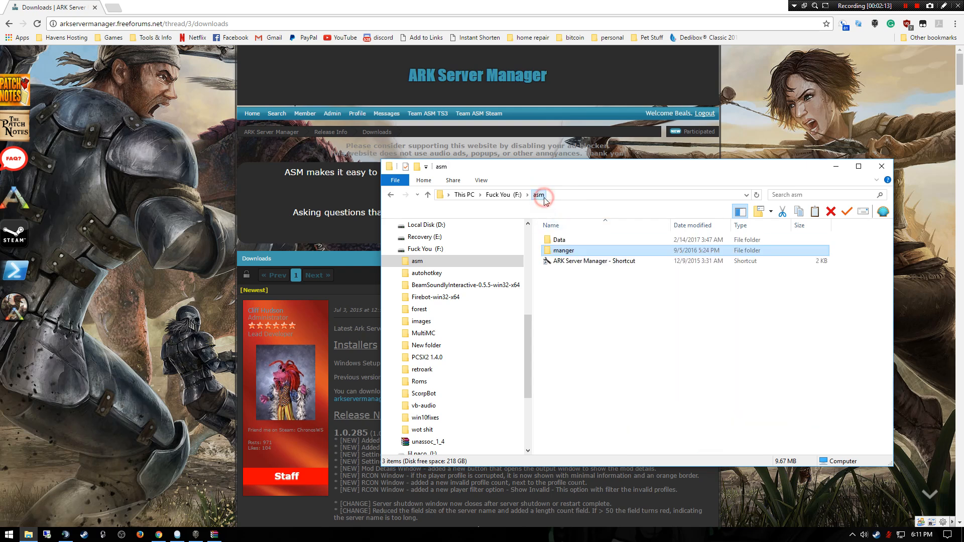
pyautogui.moveTo(578, 266)
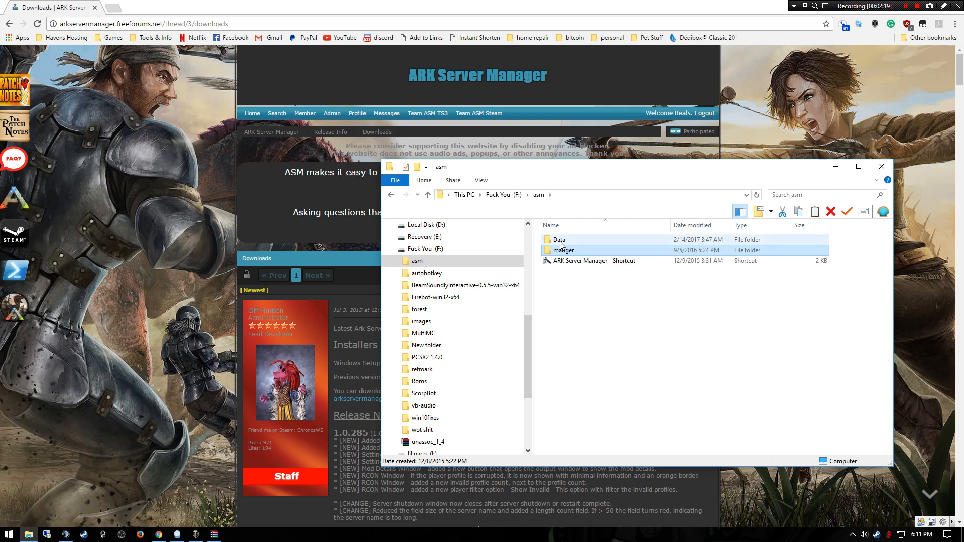
pyautogui.doubleClick(558, 239)
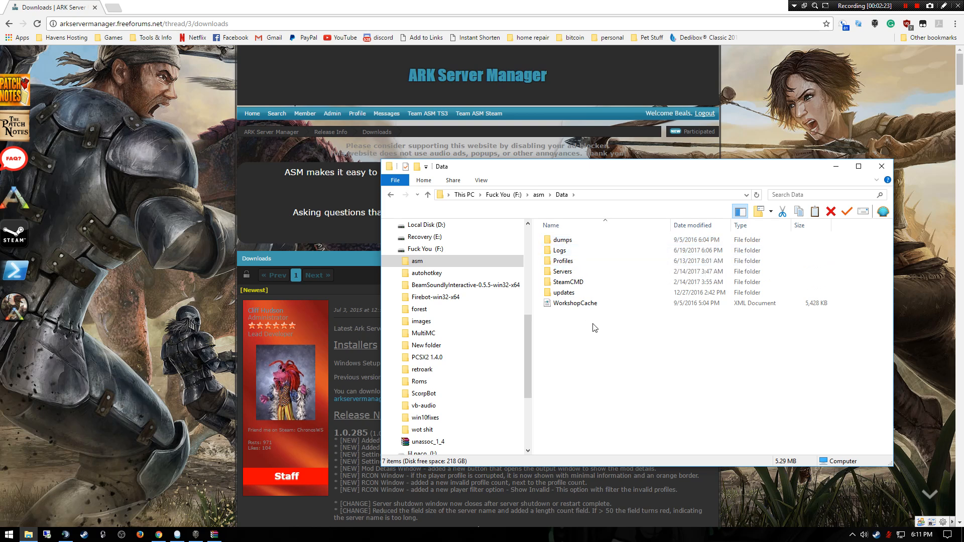
pyautogui.click(575, 303)
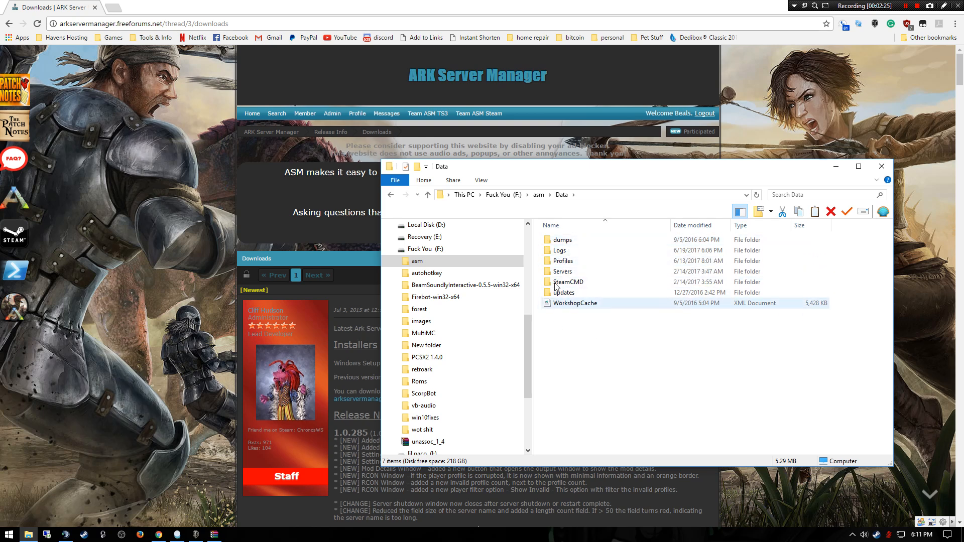
pyautogui.click(594, 351)
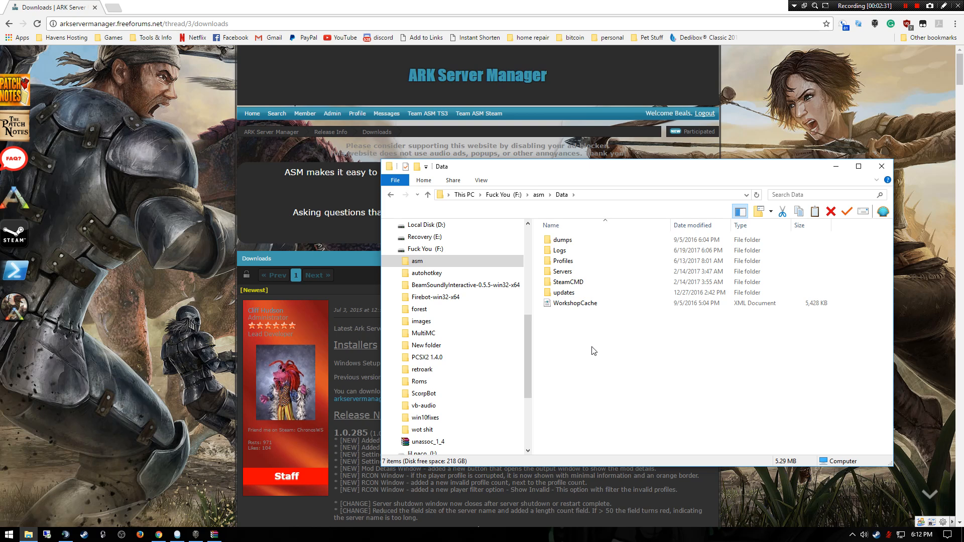
pyautogui.moveTo(769, 65)
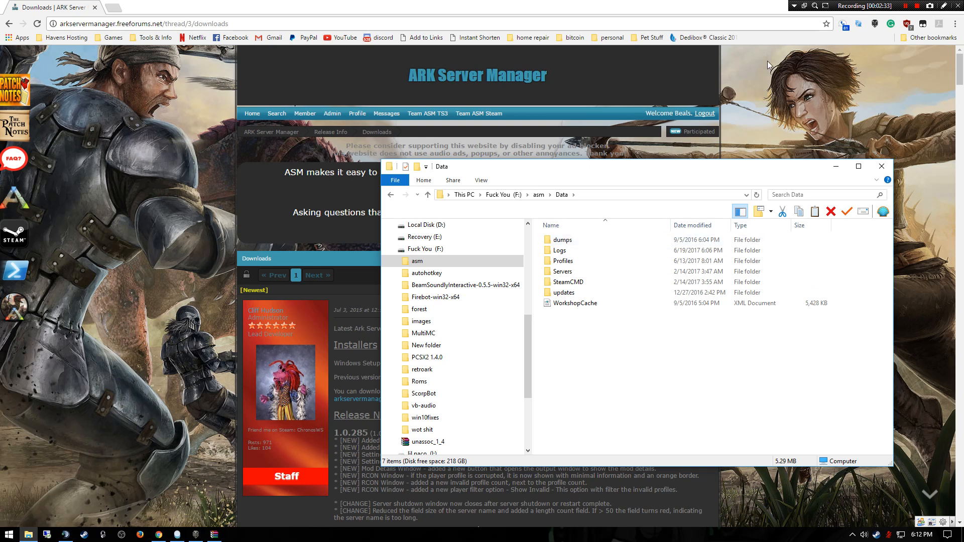